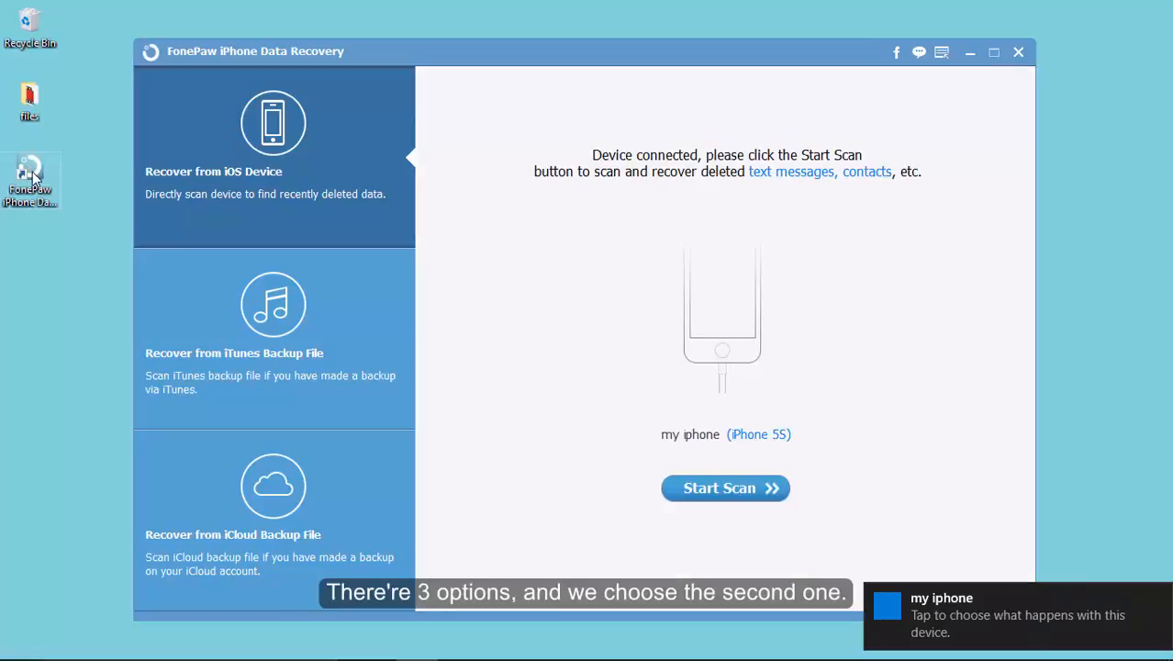
Choose iTunes backup recovery and scan the My iPhone backup
click(272, 321)
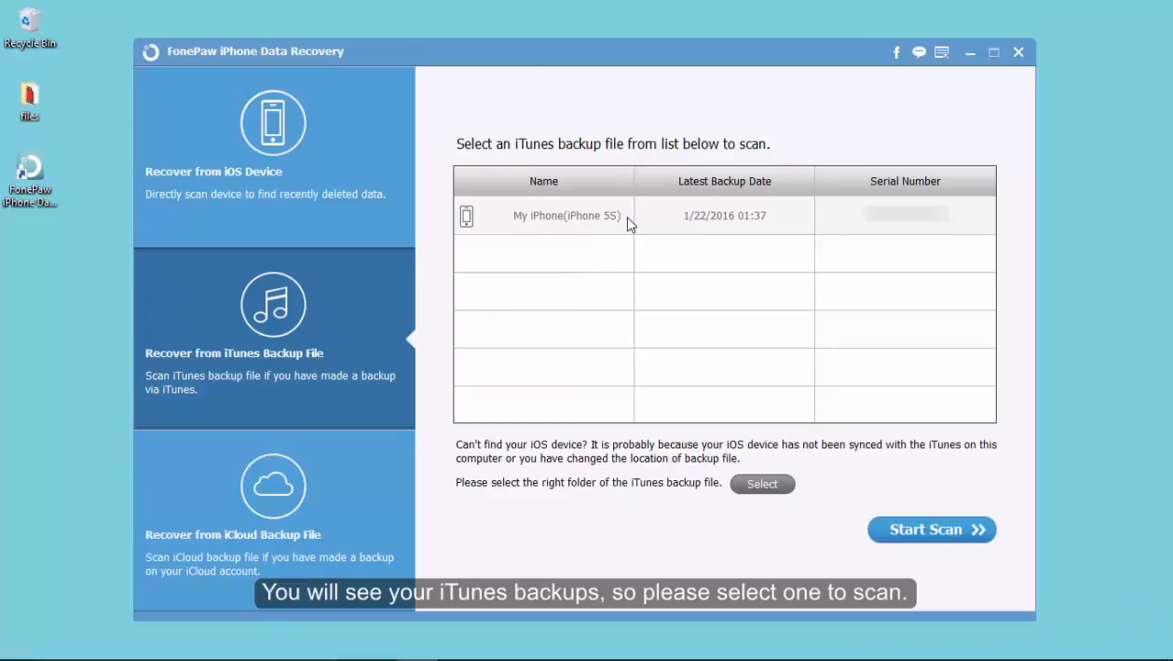
mouse_move(639, 231)
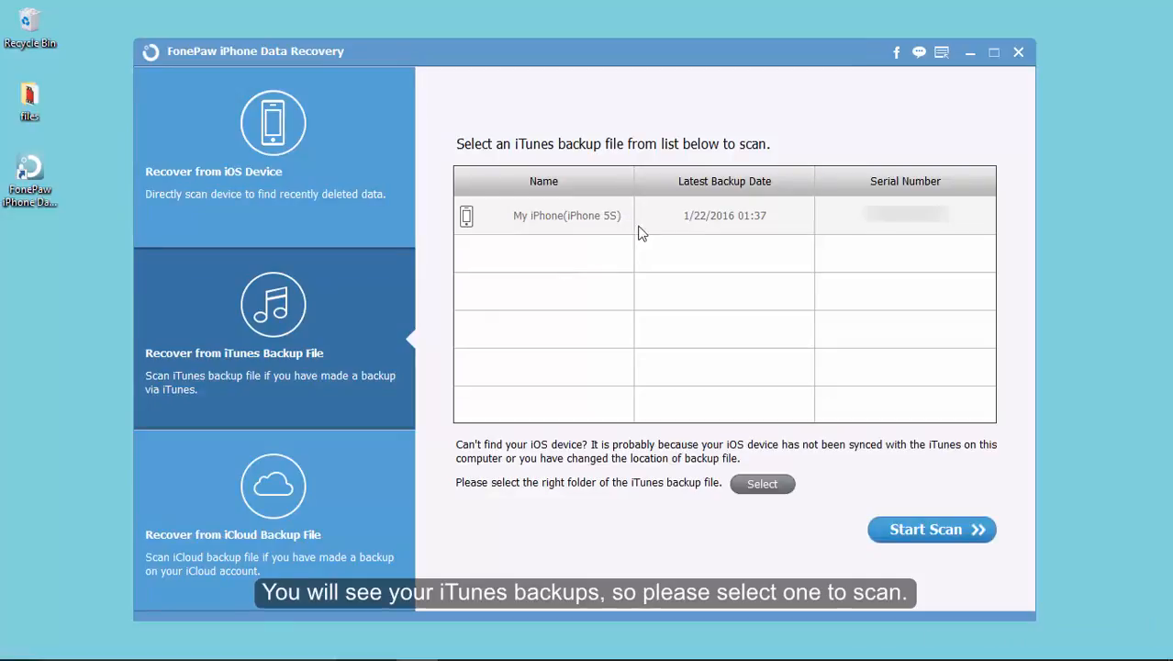
click(930, 528)
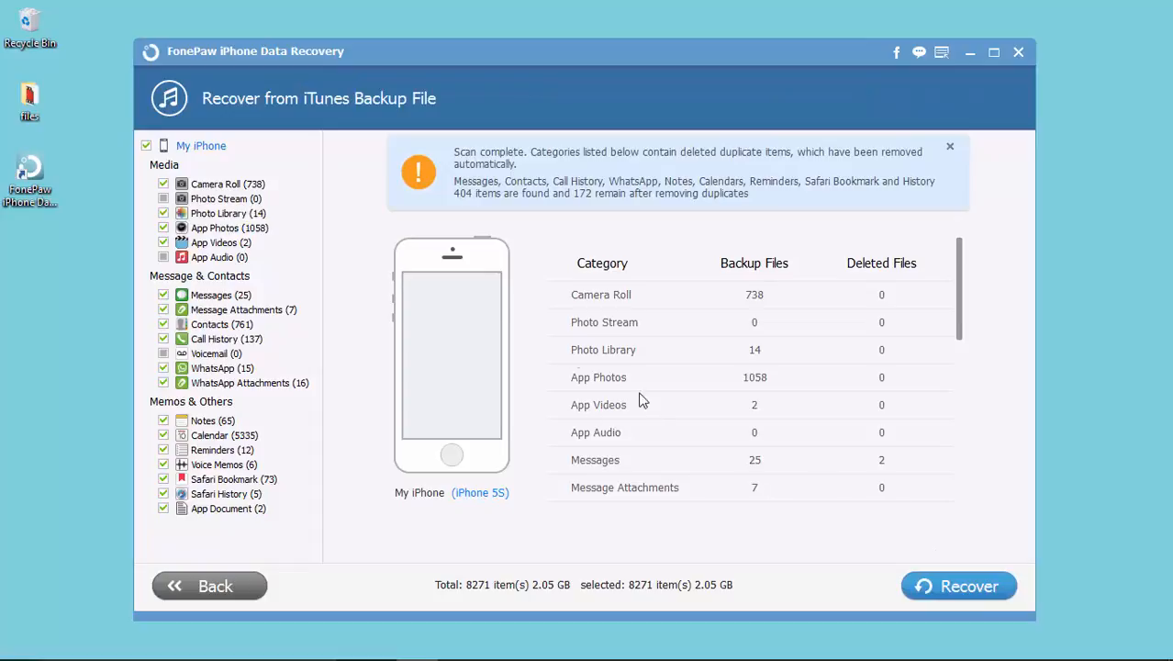
Uncheck My iPhone to clear all scanned categories, leaving Notes (65) to select
click(145, 146)
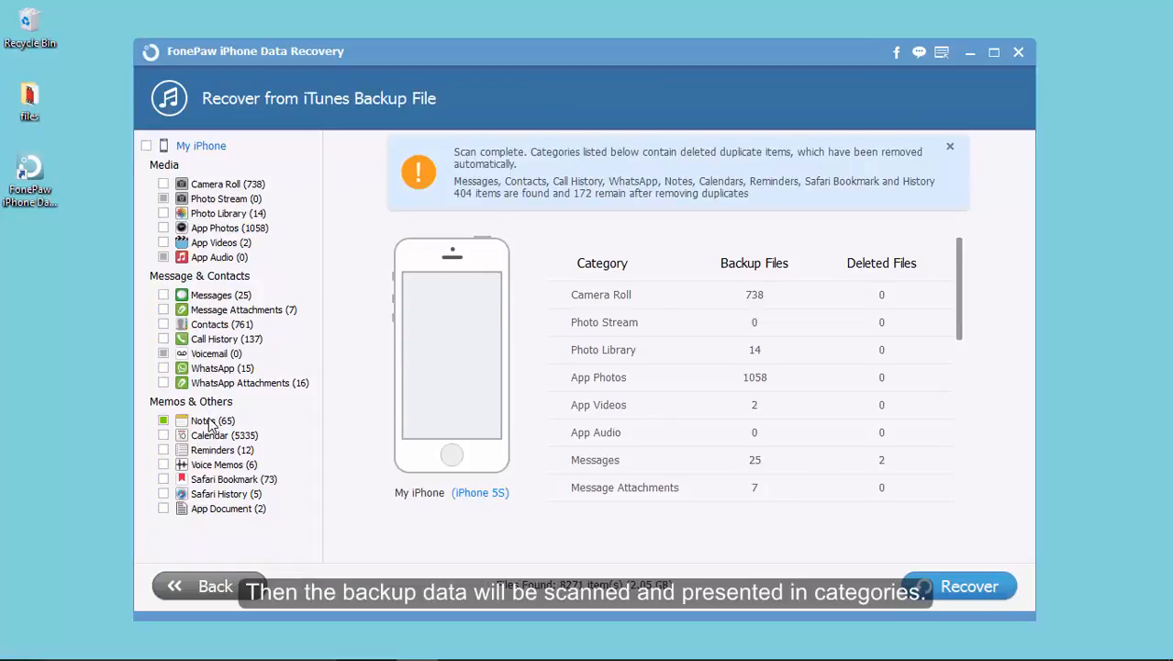
Show all scanned notes and tick notes including 12/2/2015 02:09 and 11/18/2015 19:05
click(211, 420)
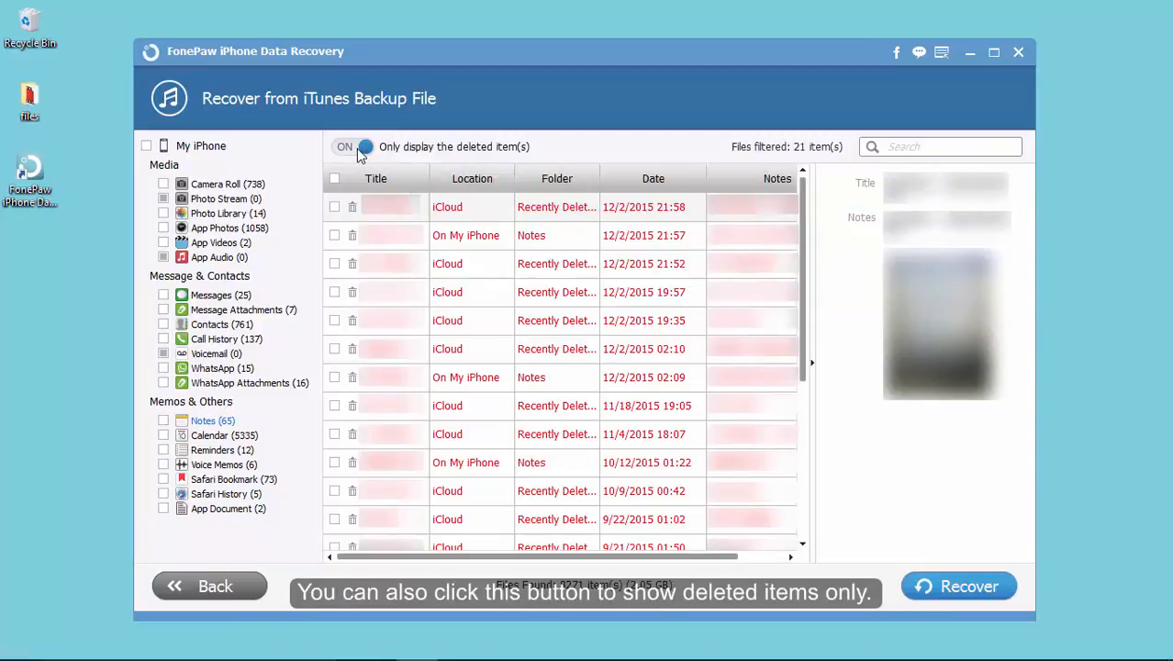
click(352, 147)
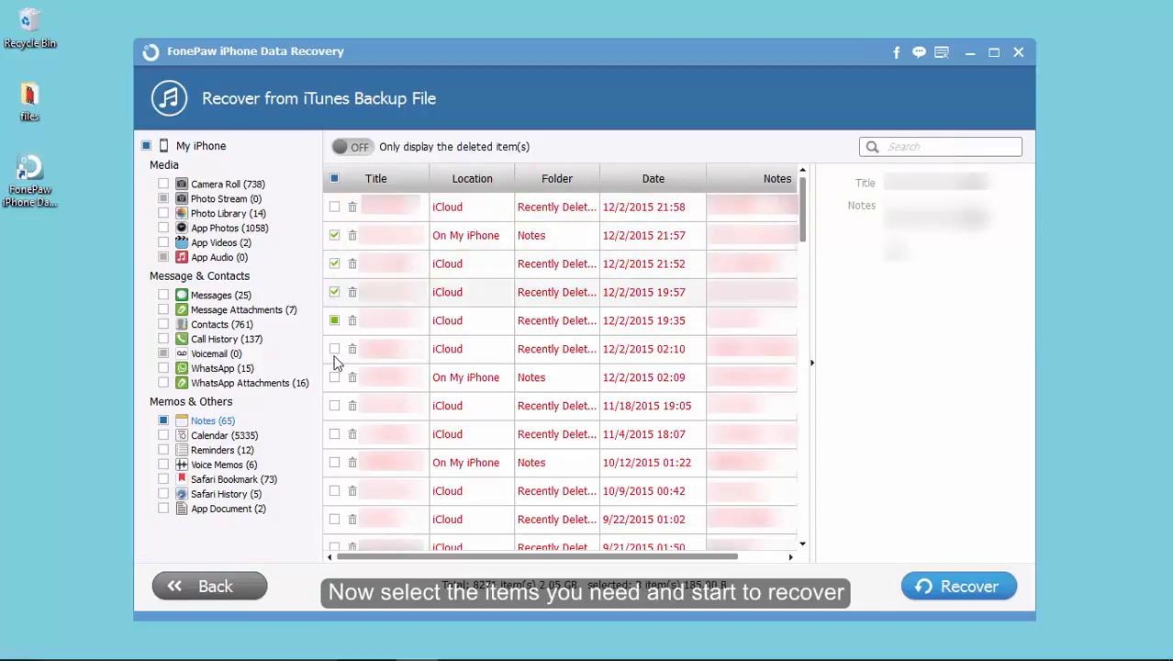
click(334, 377)
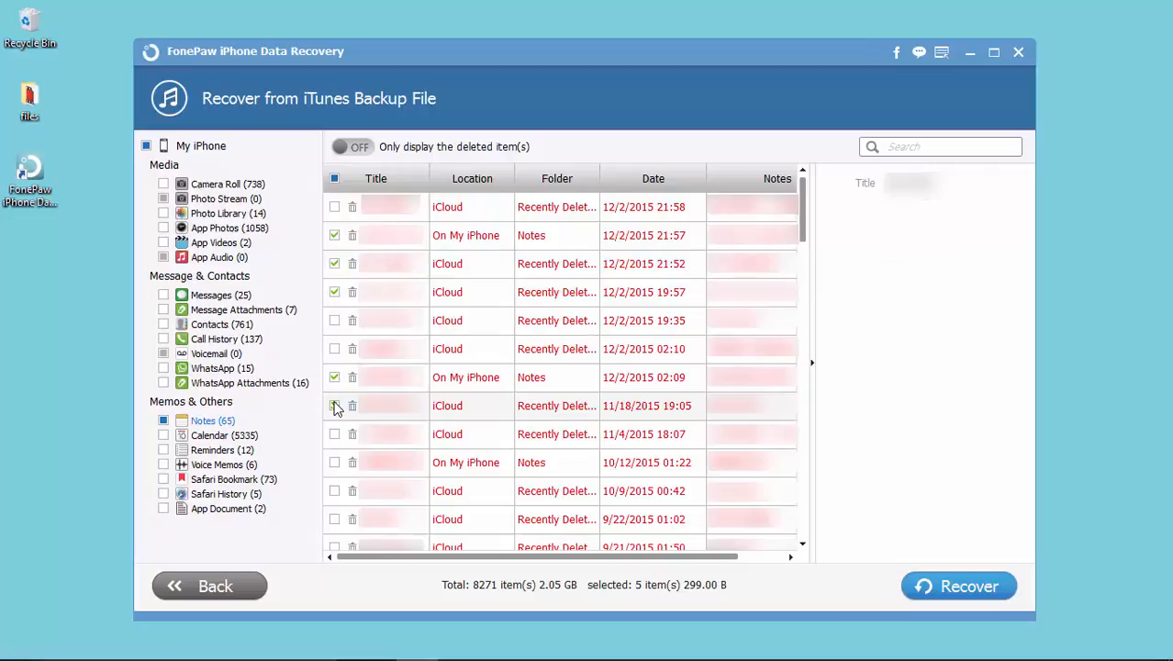
click(334, 404)
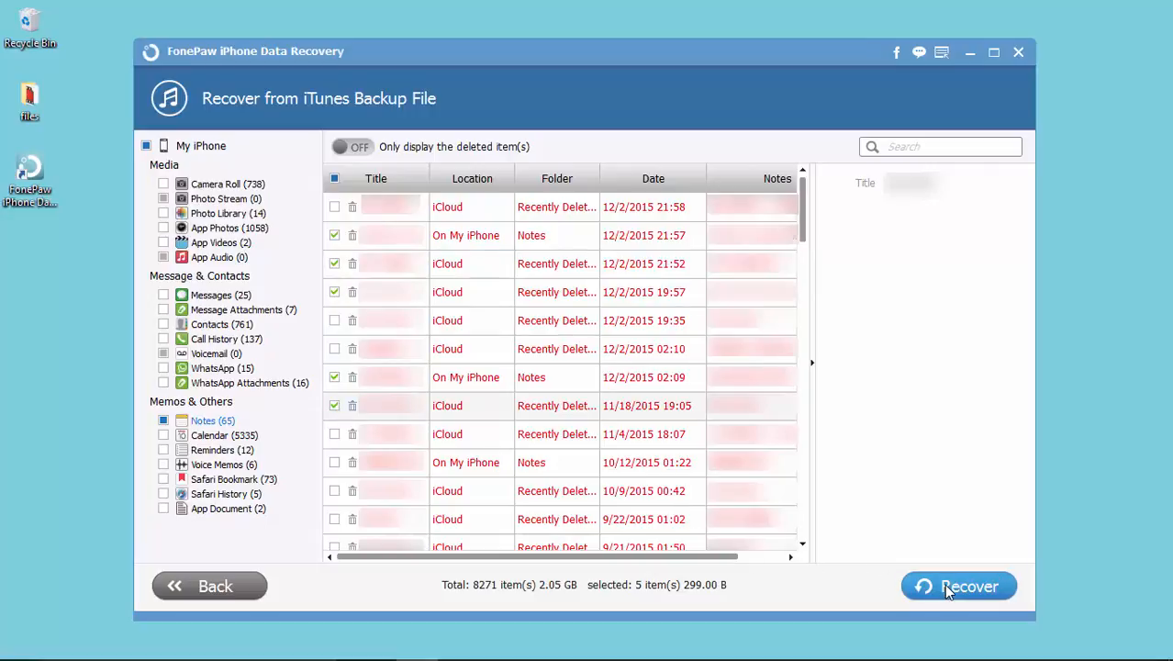
mouse_move(699, 356)
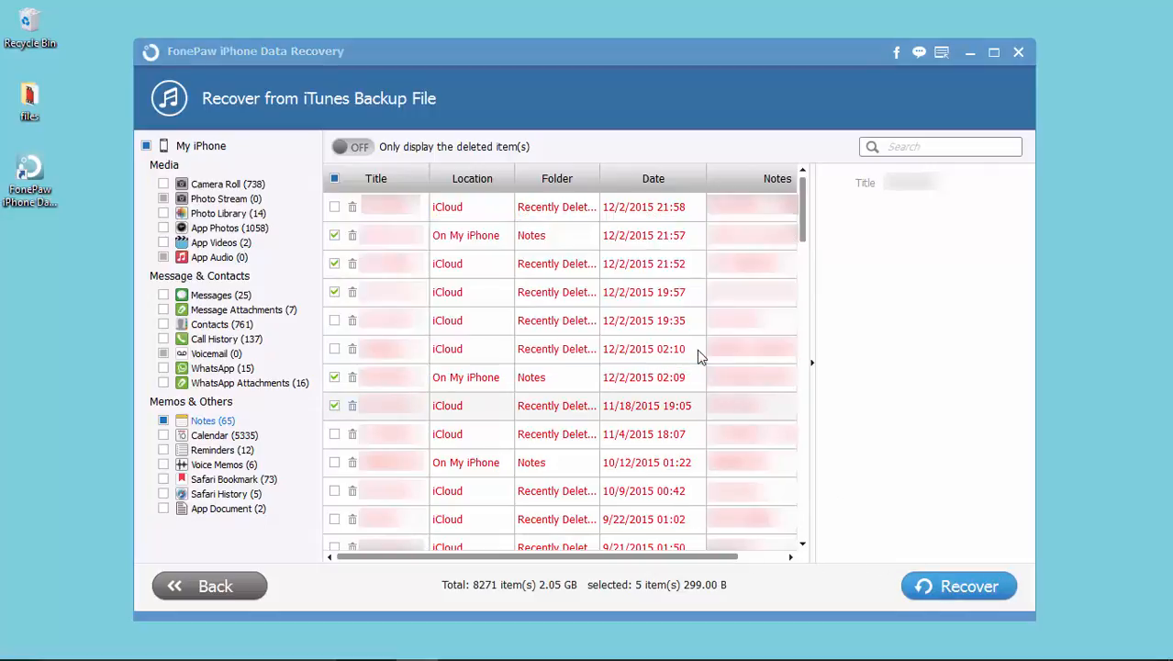
Recover the marked notes, open Notes folder's My iPhone's Notes.html, then close Explorer
click(958, 585)
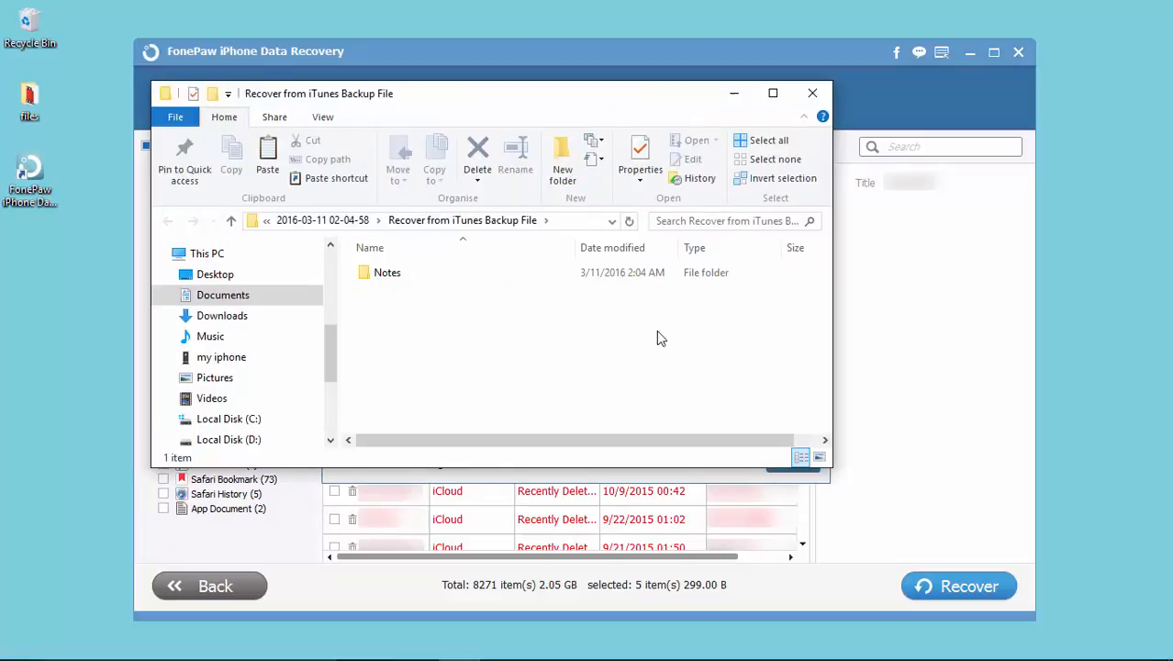
double_click(387, 272)
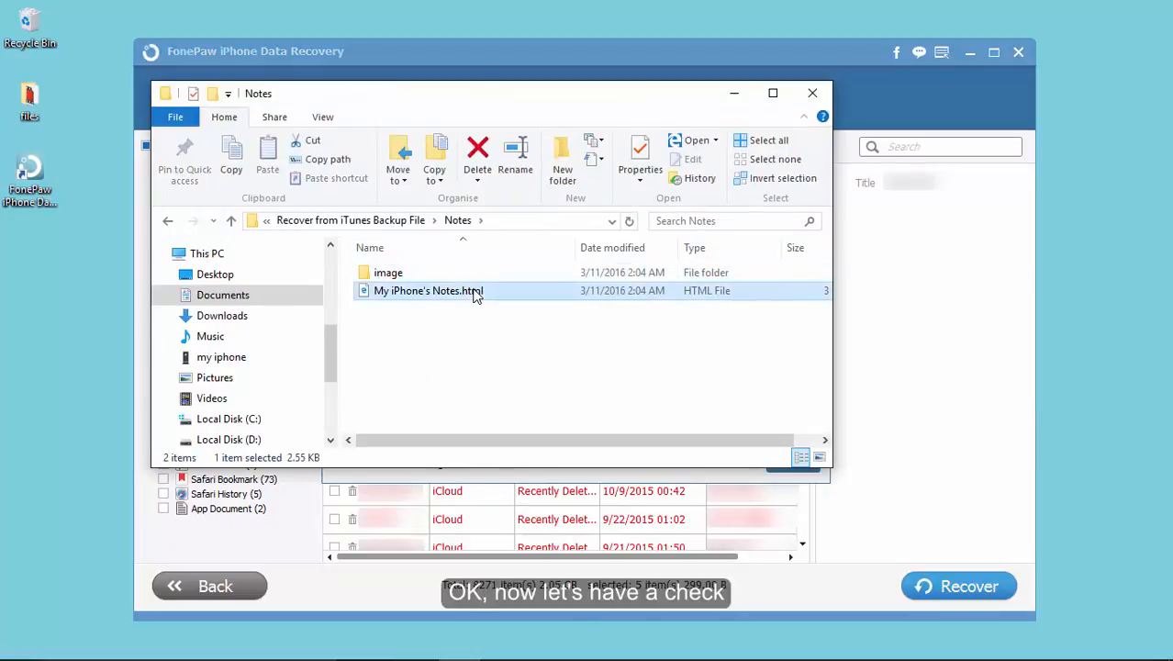
double_click(426, 290)
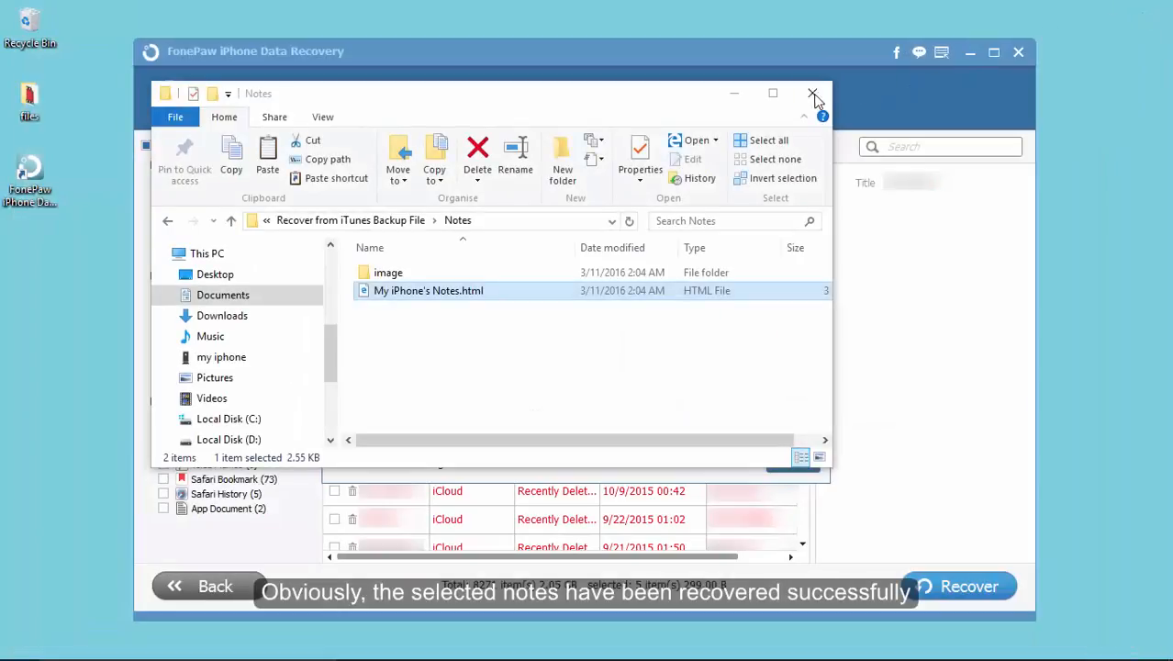
click(811, 95)
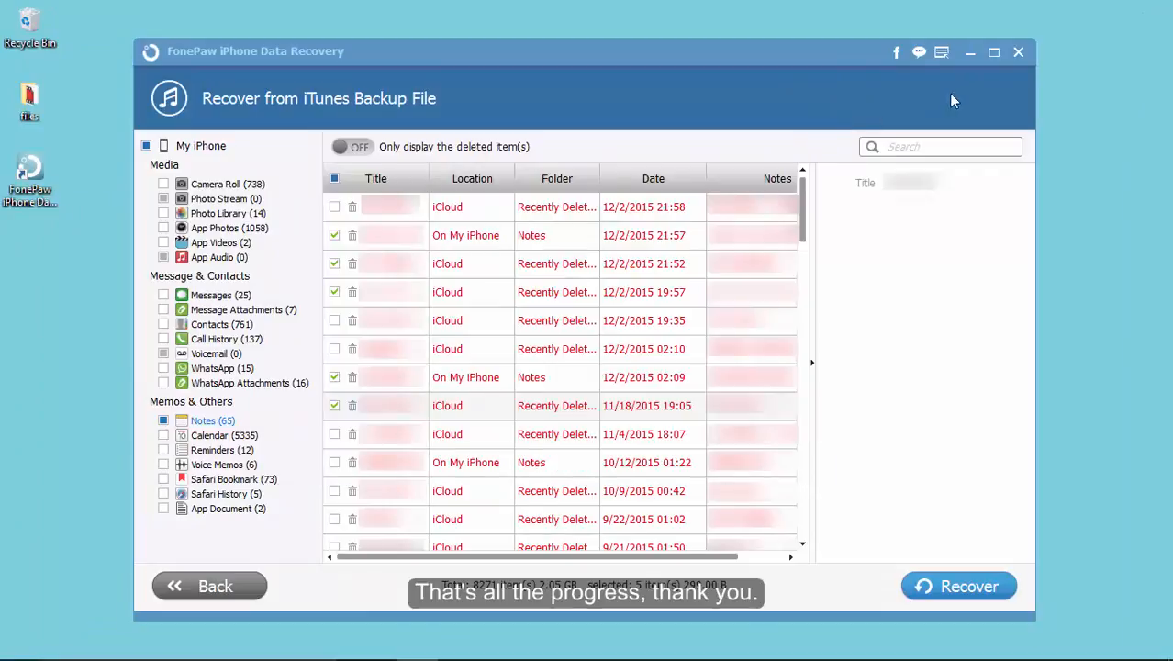